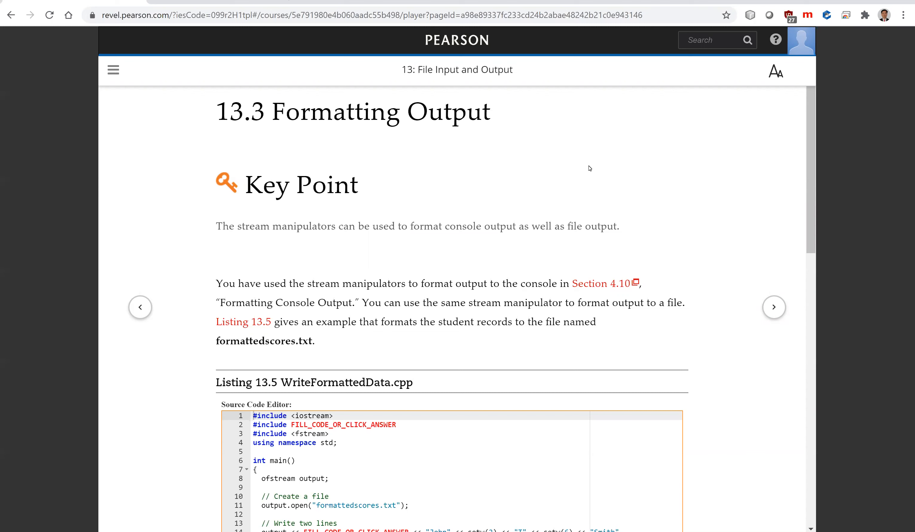
- Complete the line 14 placeholder so the output statement uses setw(6)
scroll("down", 3)
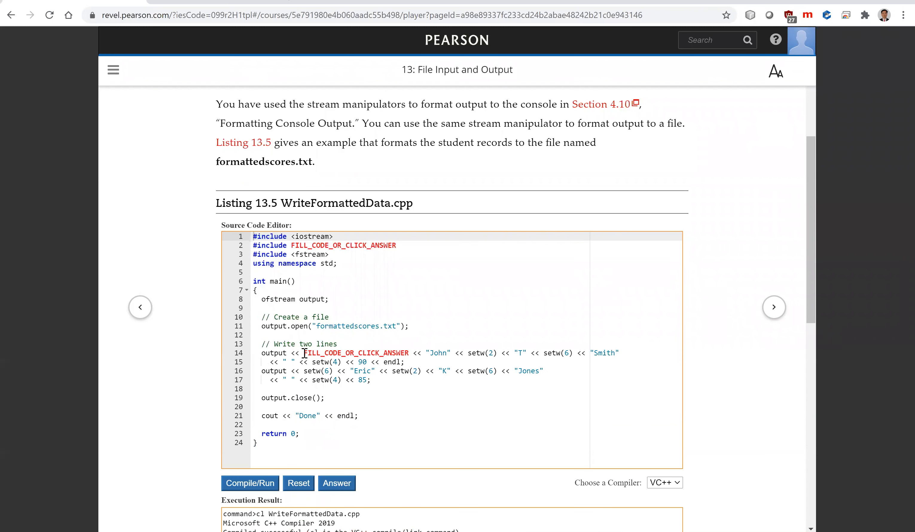
left_click(355, 353)
type("setw(")
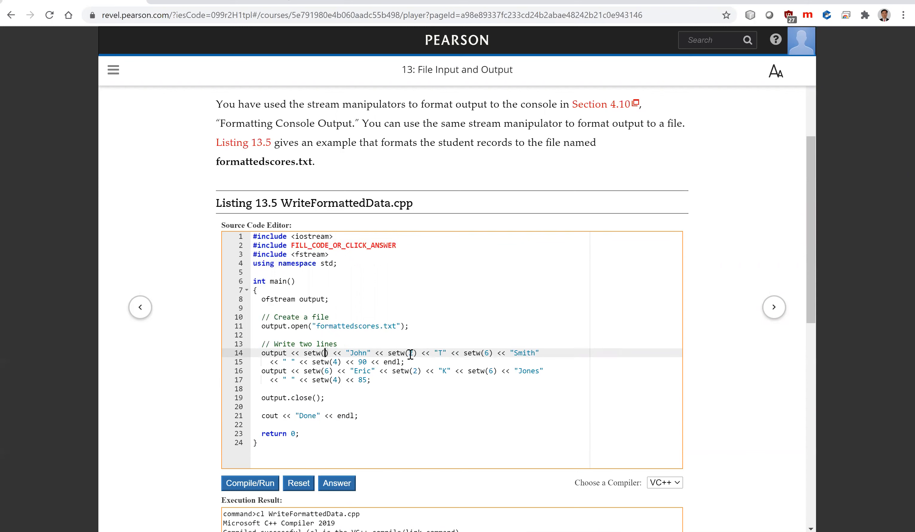
type("6")
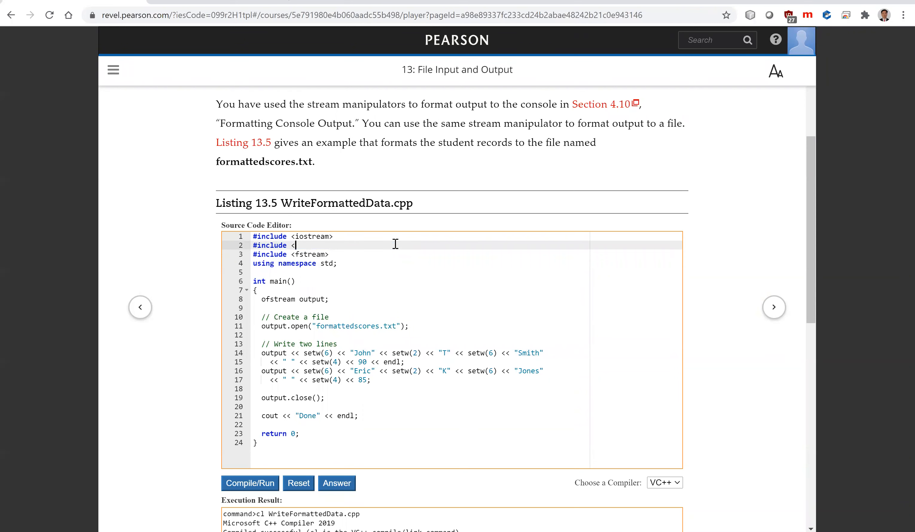
- Complete line 2 so it reads #include <iomanip>
type("iom")
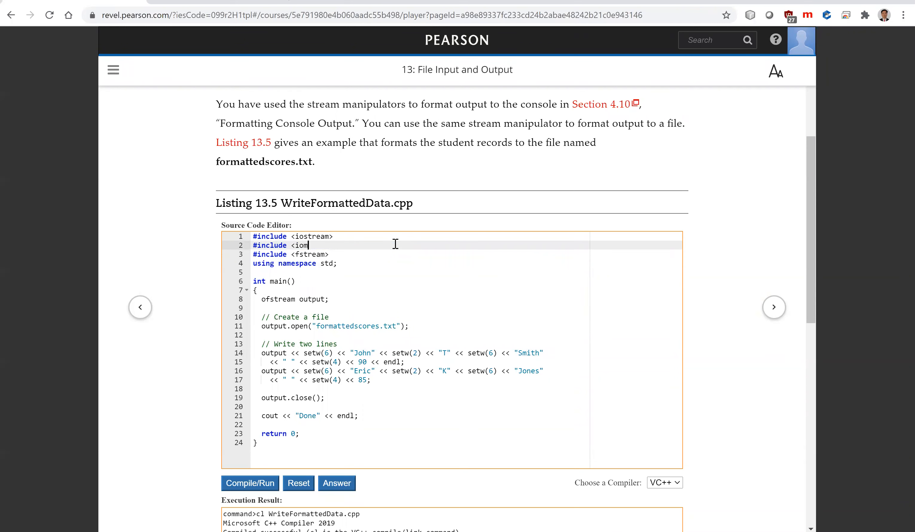
type("anip>")
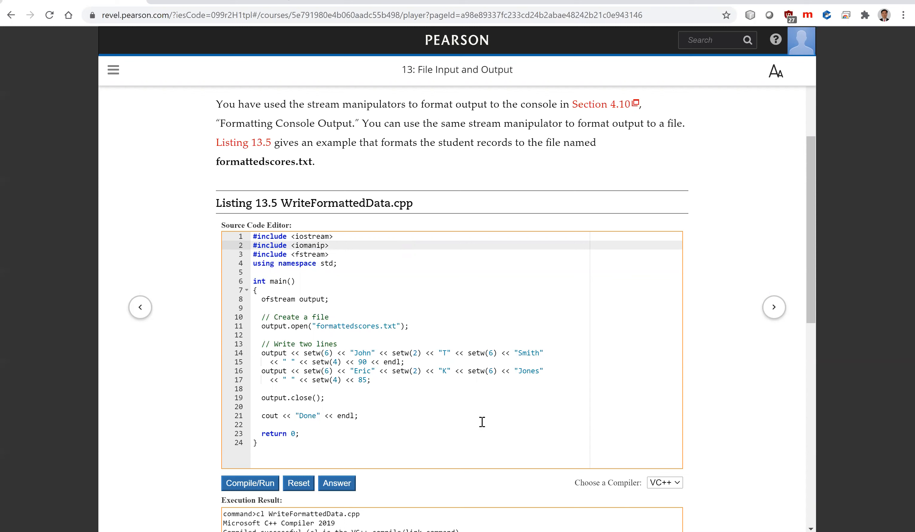
mouse_move(398, 384)
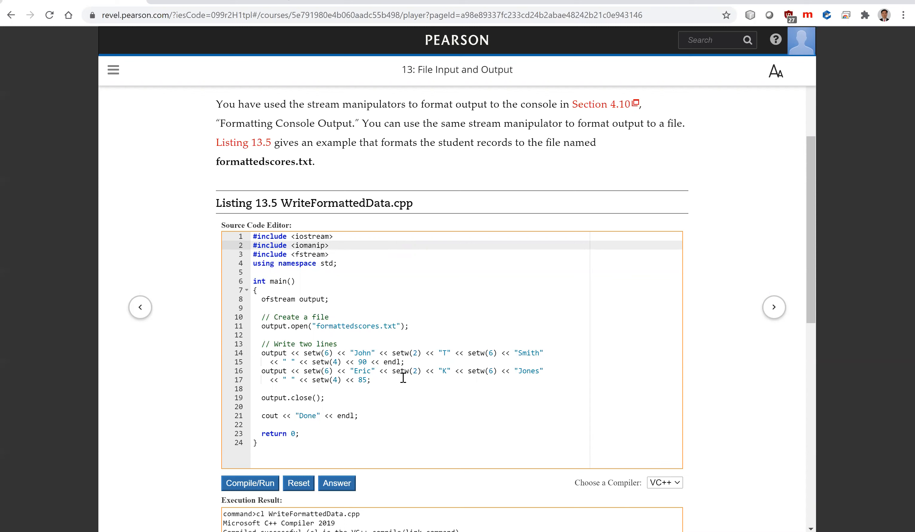
mouse_move(403, 374)
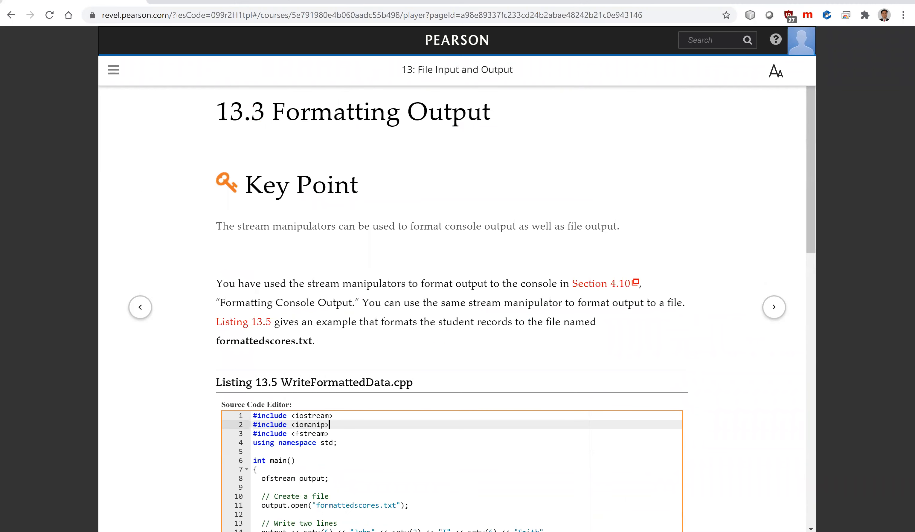
mouse_move(651, 130)
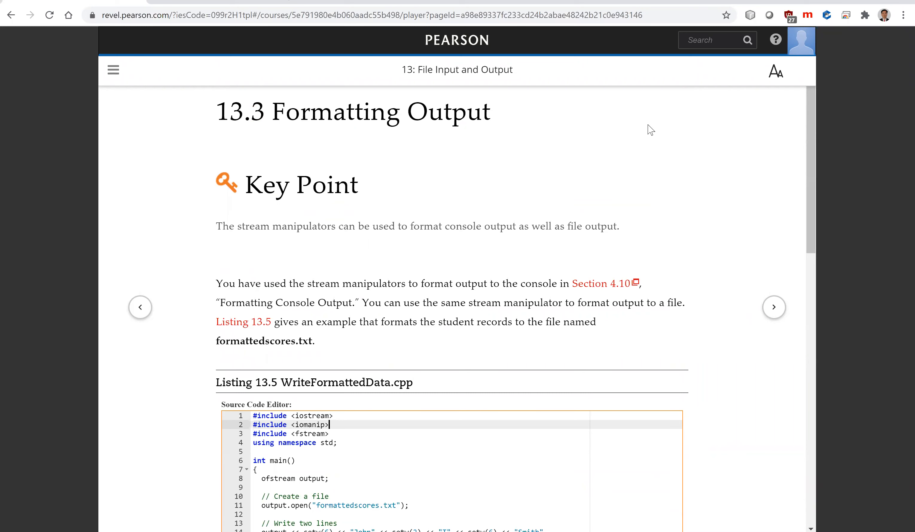